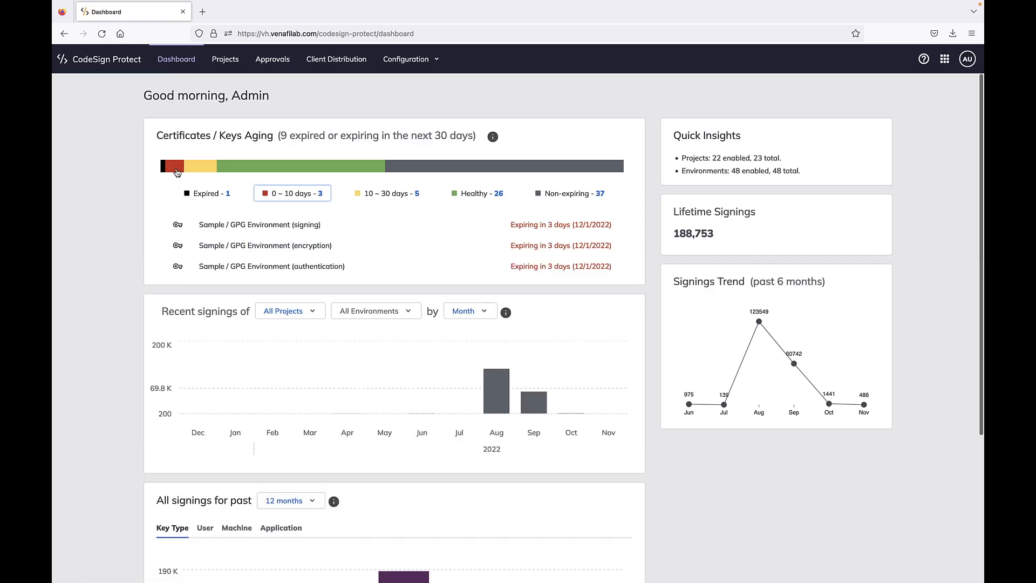
Show expired certificates and chart PowerShell Script Signing signings for the Internal environment
click(207, 193)
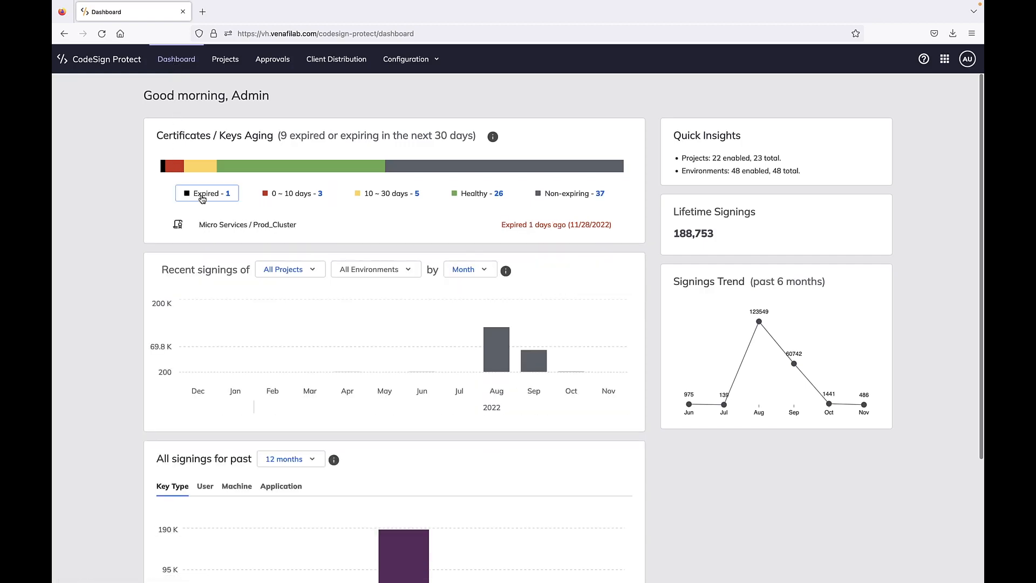
scroll(down, 3)
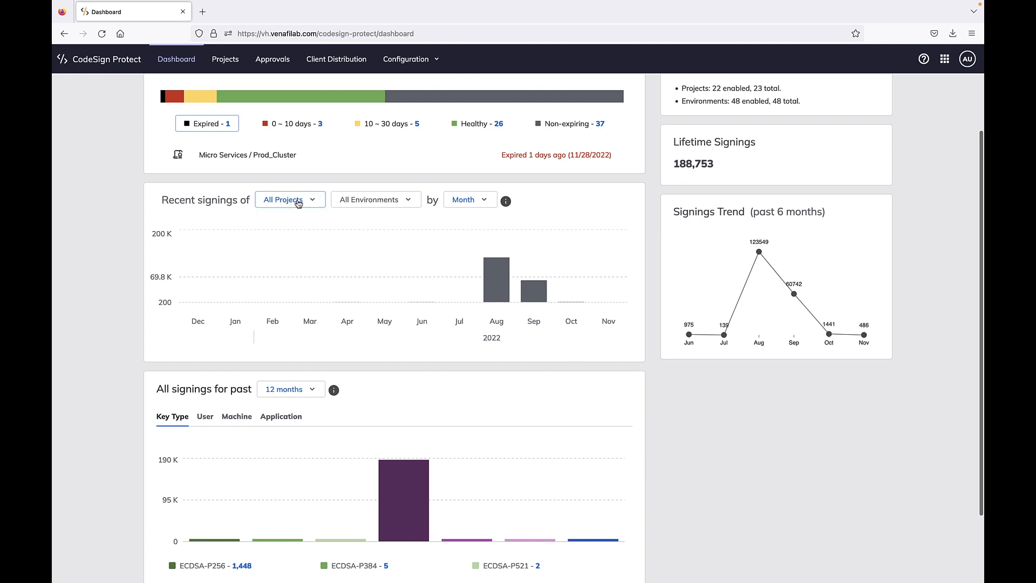
click(289, 199)
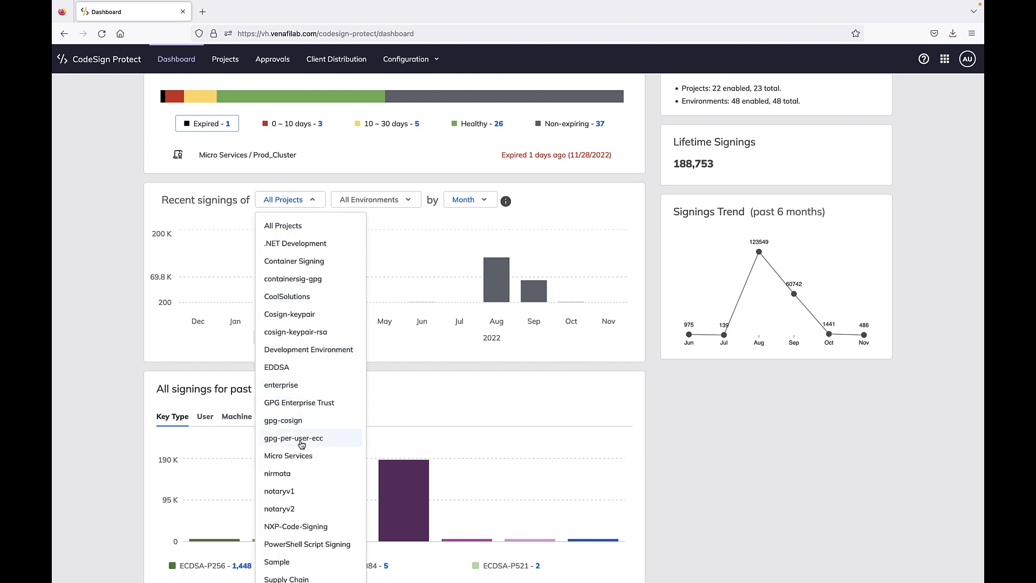
click(307, 544)
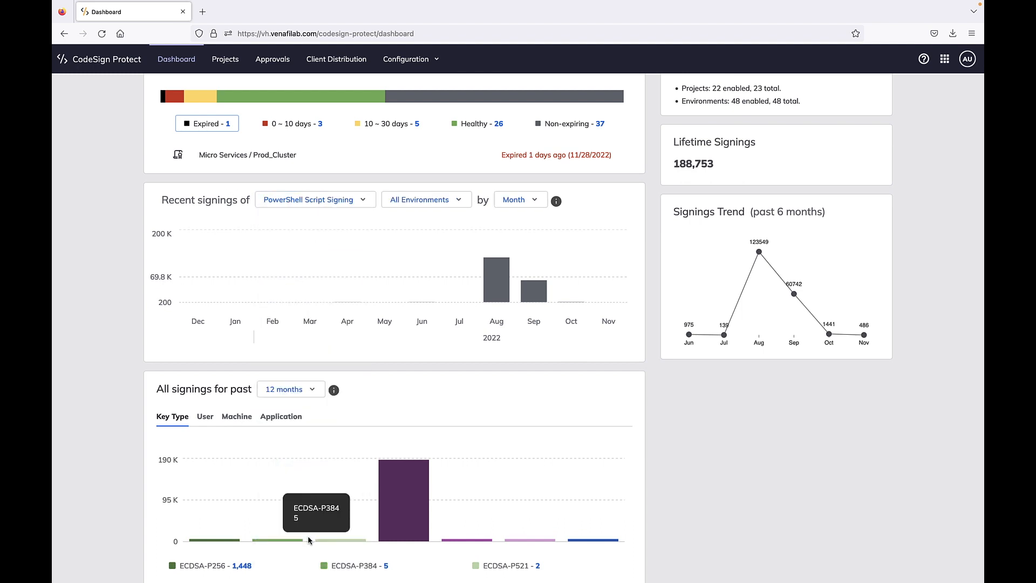
click(426, 199)
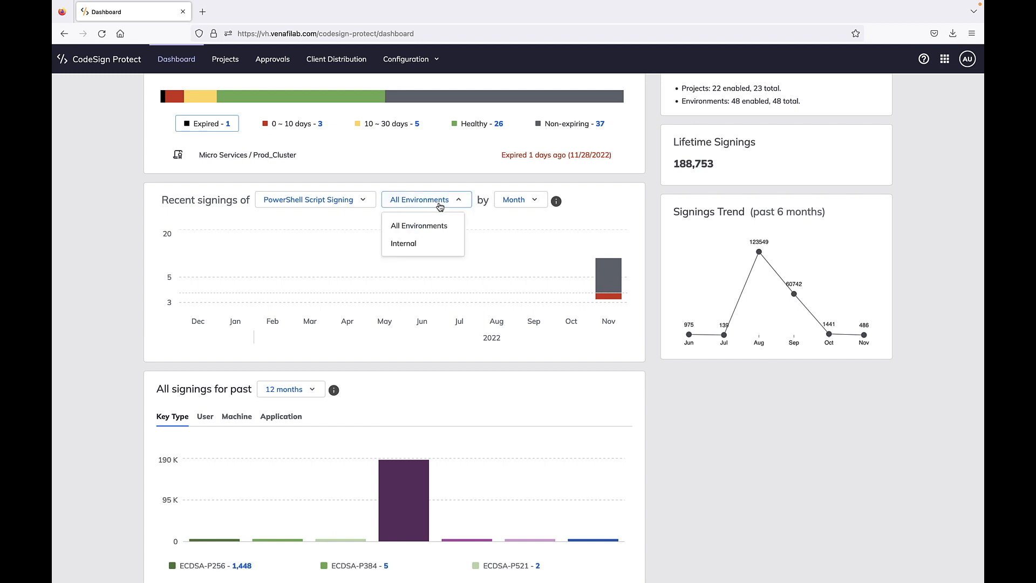
click(404, 243)
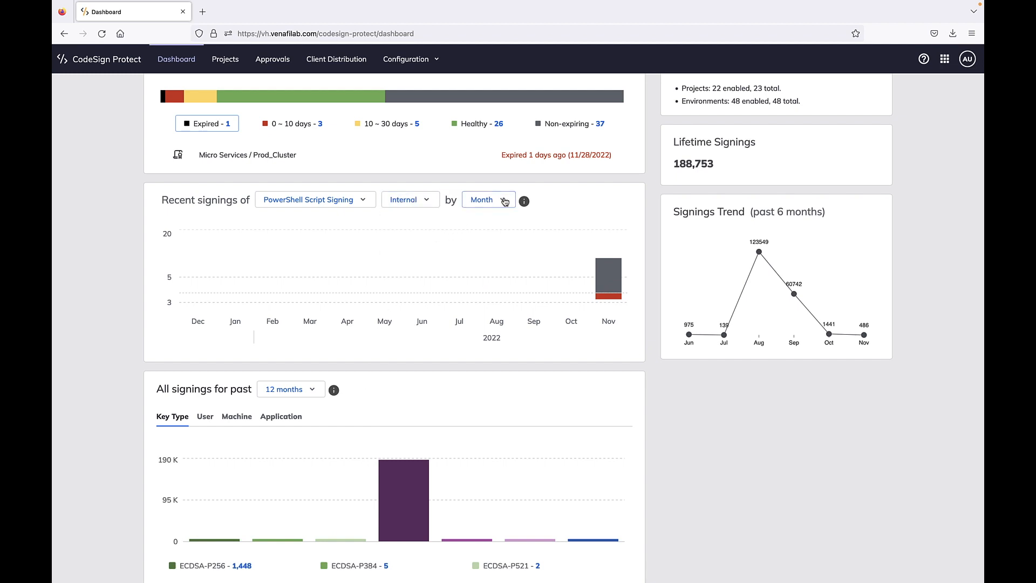
Switch the Recent signings chart to All Projects grouped by day
click(484, 200)
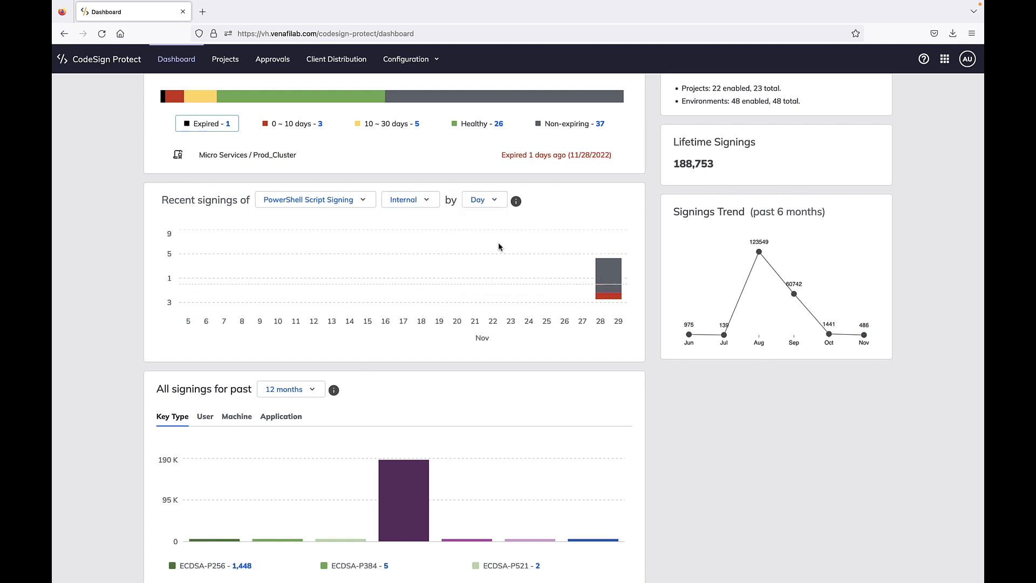
mouse_move(474, 263)
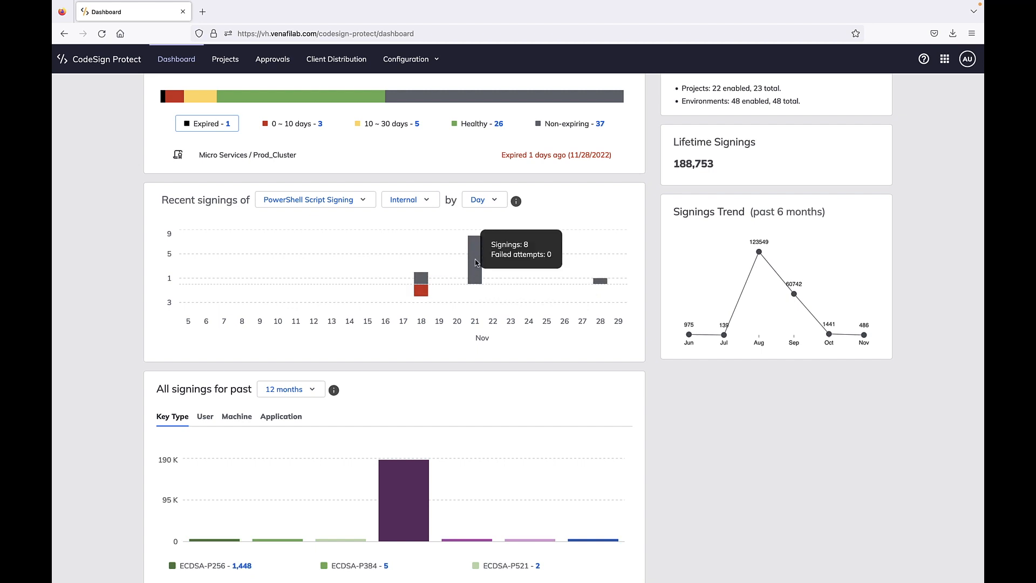
click(315, 200)
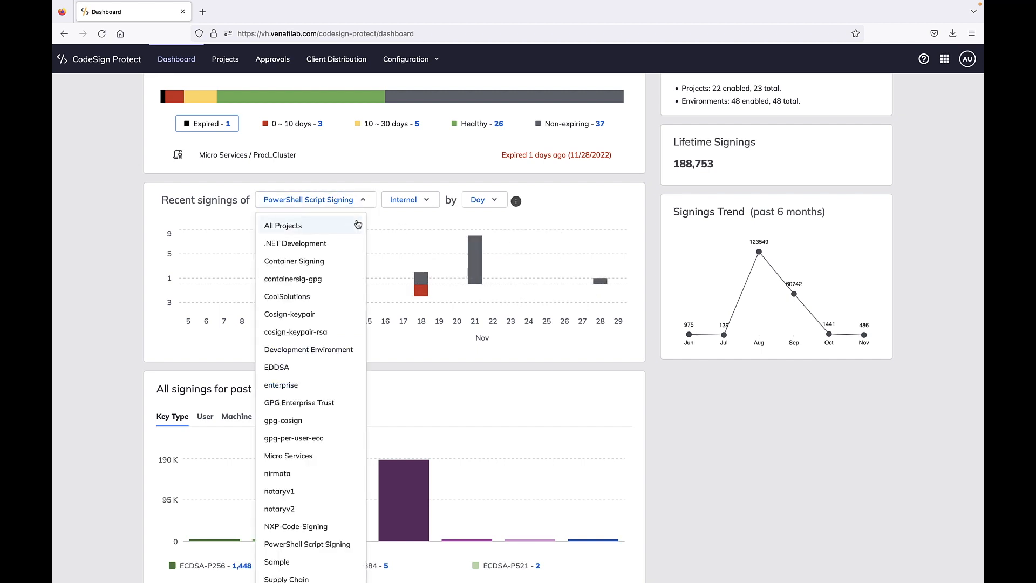
click(282, 226)
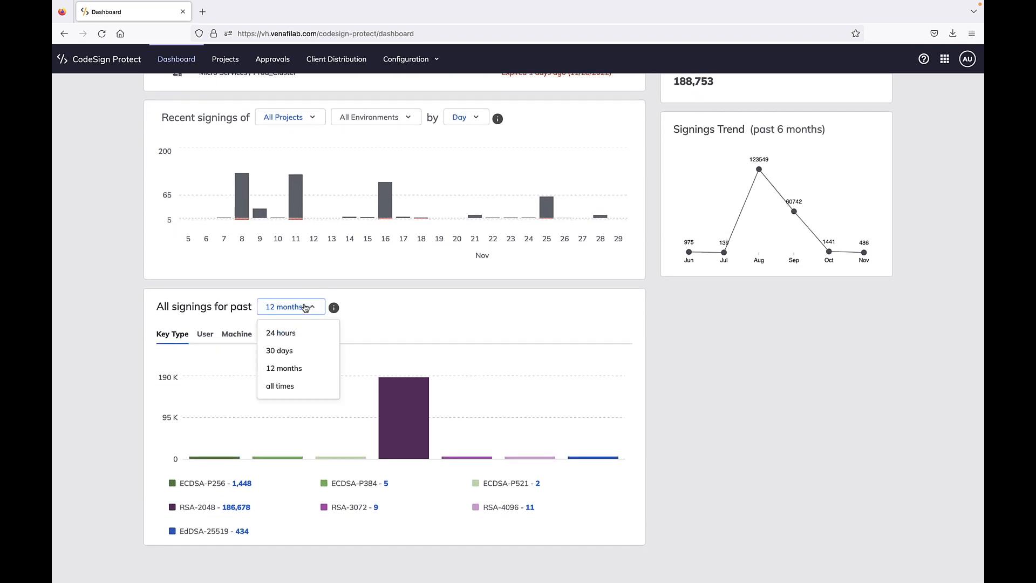
Show past-30-days signings broken down by application
click(279, 350)
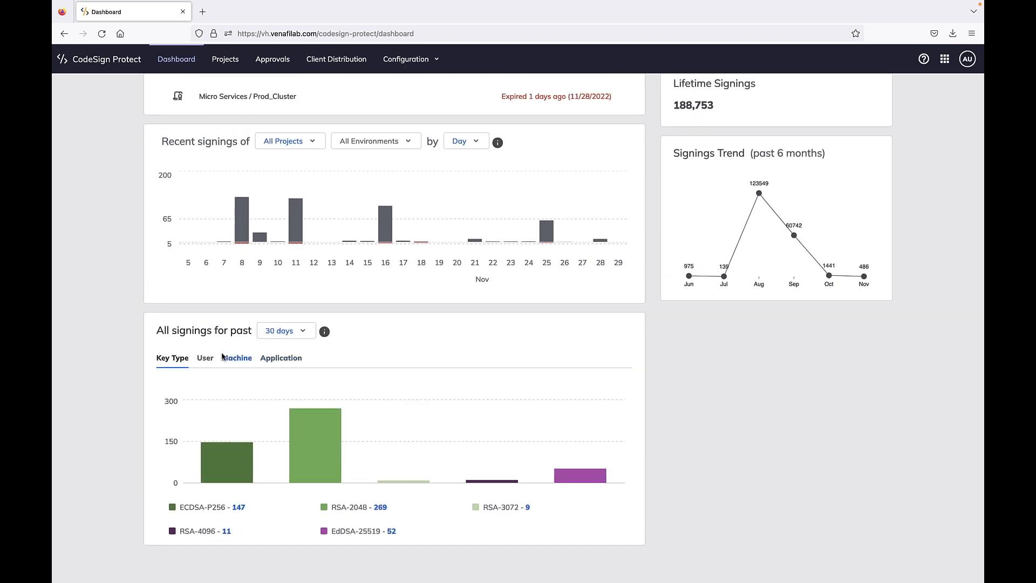
click(236, 358)
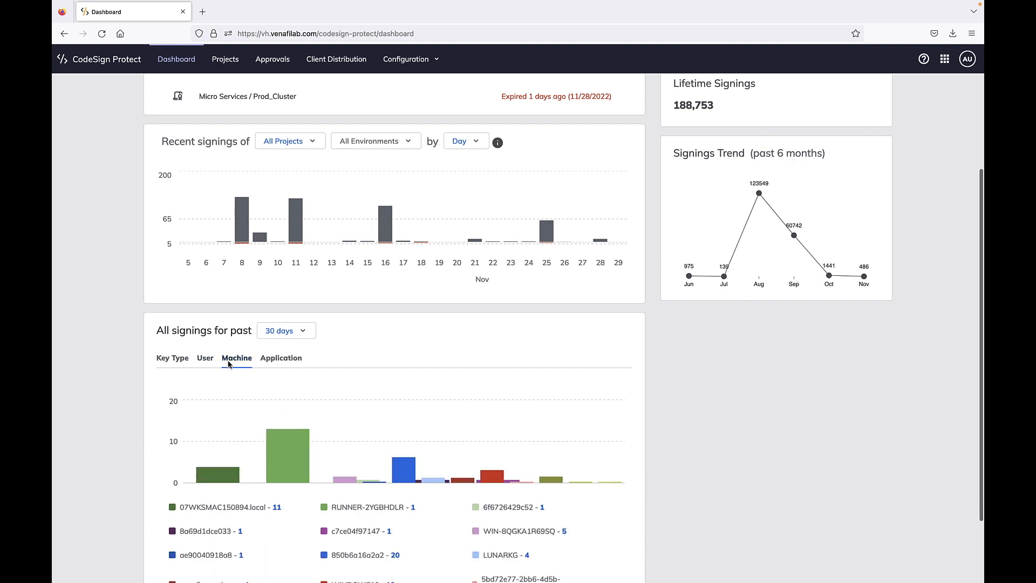
click(280, 358)
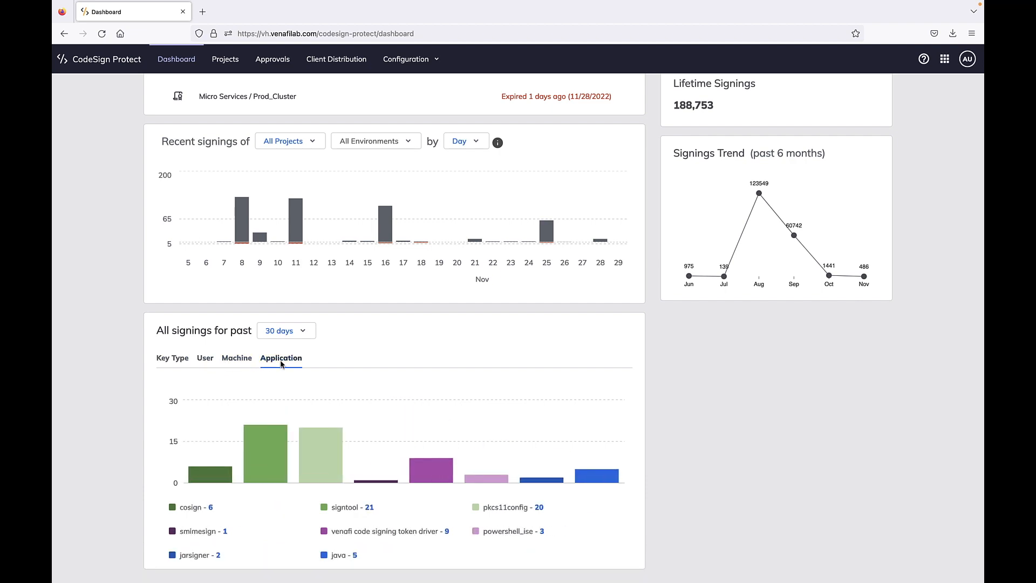
scroll(up, 3)
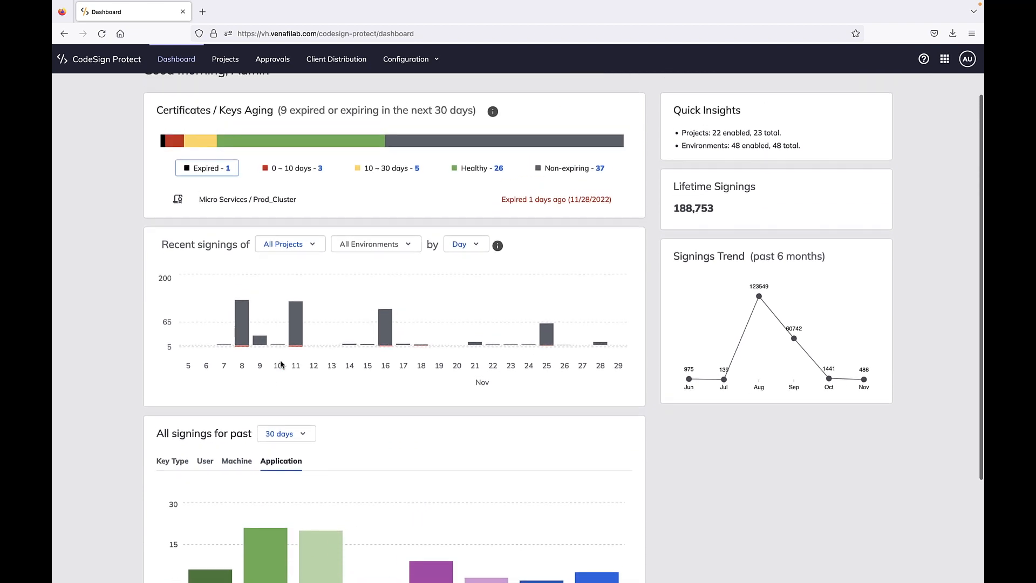
scroll(up, 3)
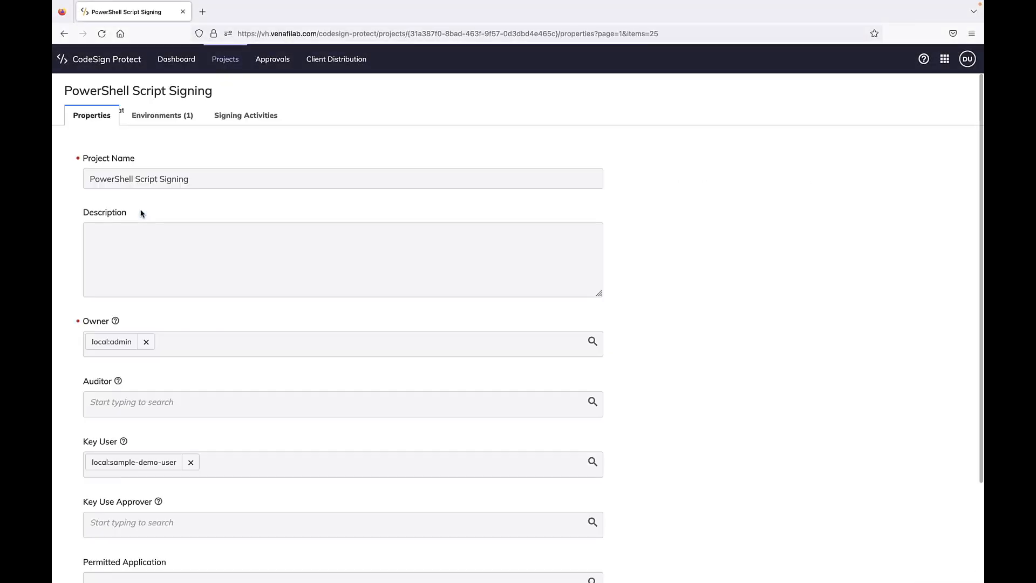
Open the Internal environment's key properties in the PowerShell Script Signing project
scroll(down, 3)
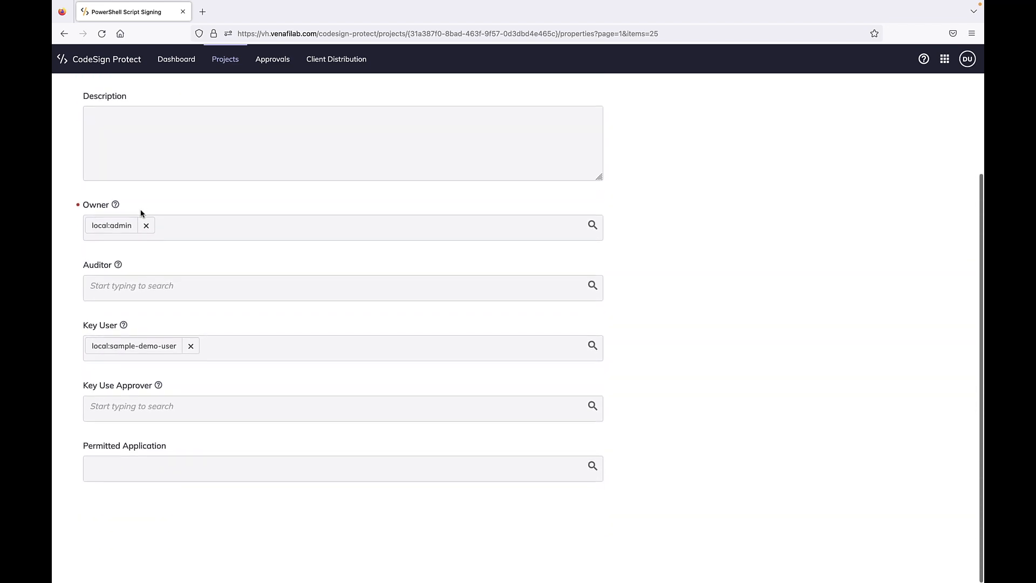
scroll(up, 3)
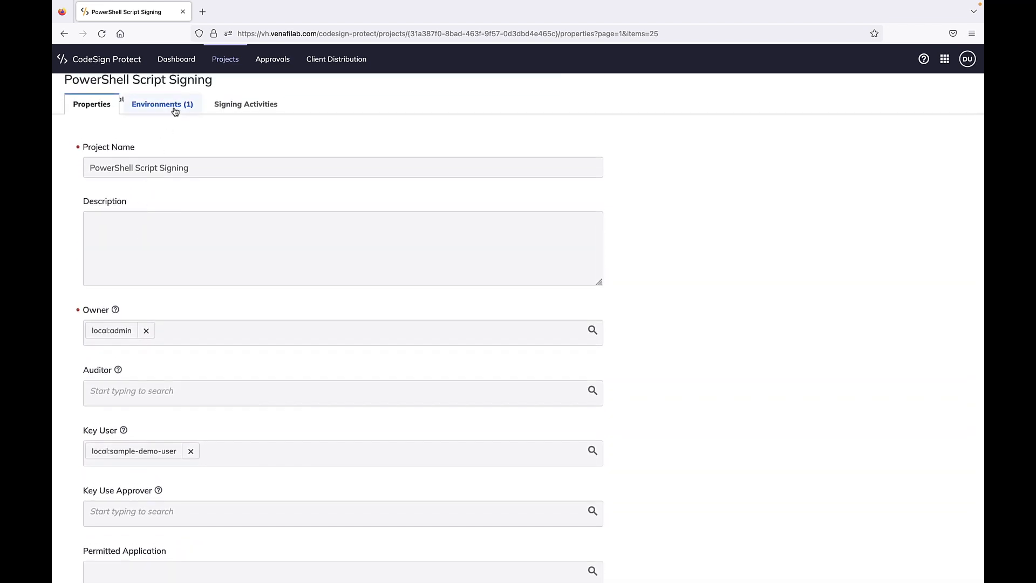
click(162, 104)
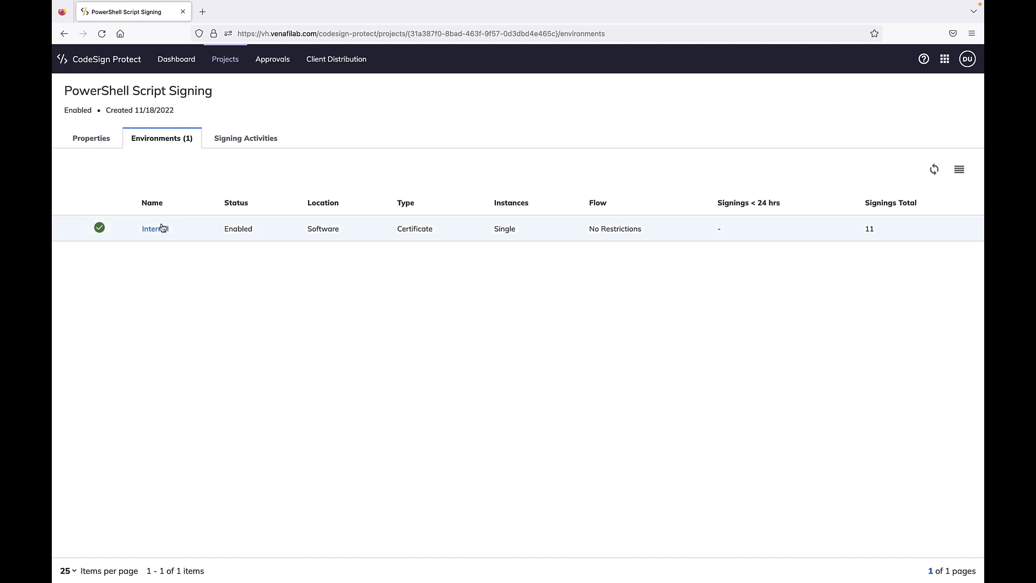
click(154, 229)
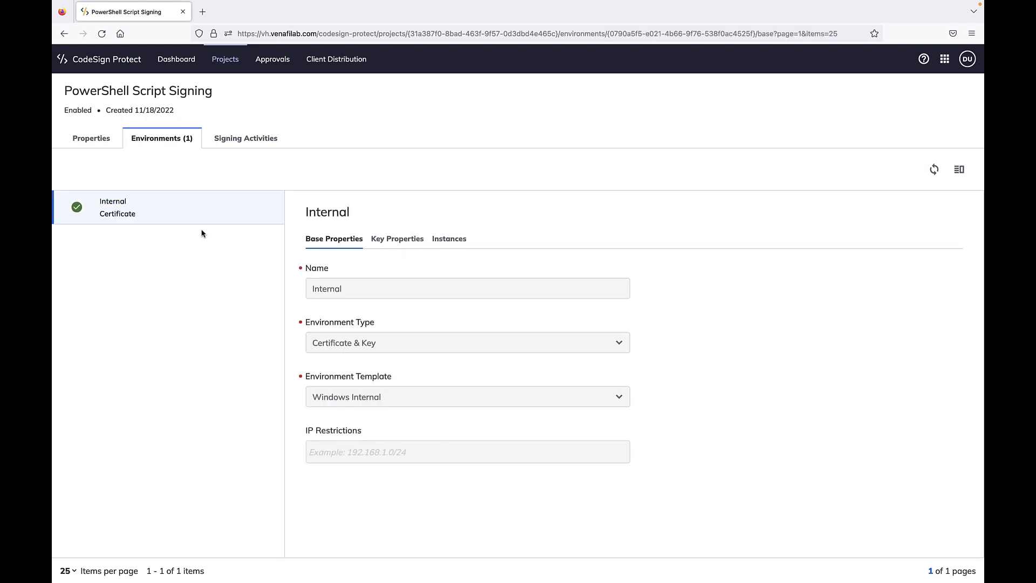
click(397, 238)
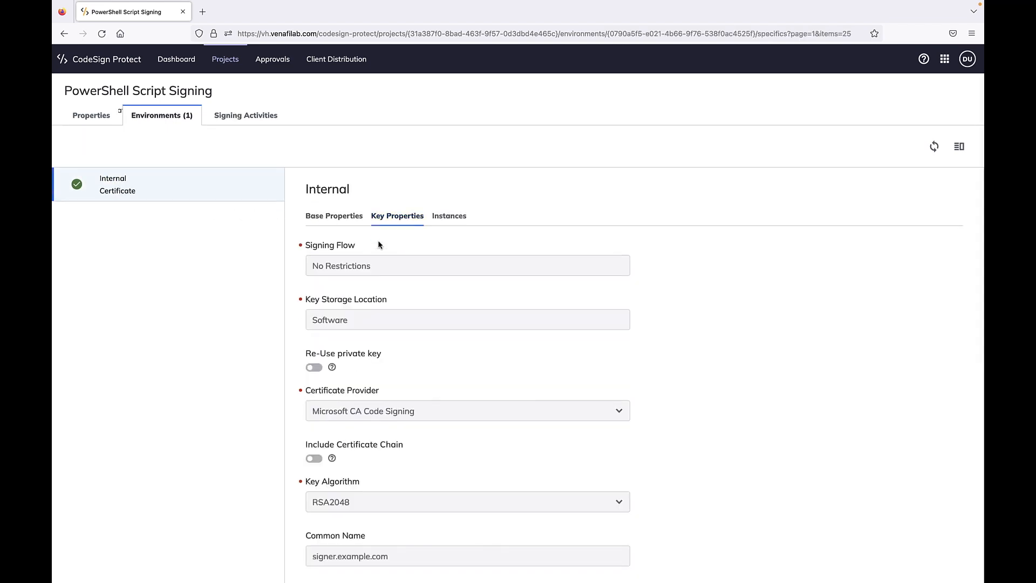
Review the environment's certificate instances and the project's signing activity chart
scroll(down, 3)
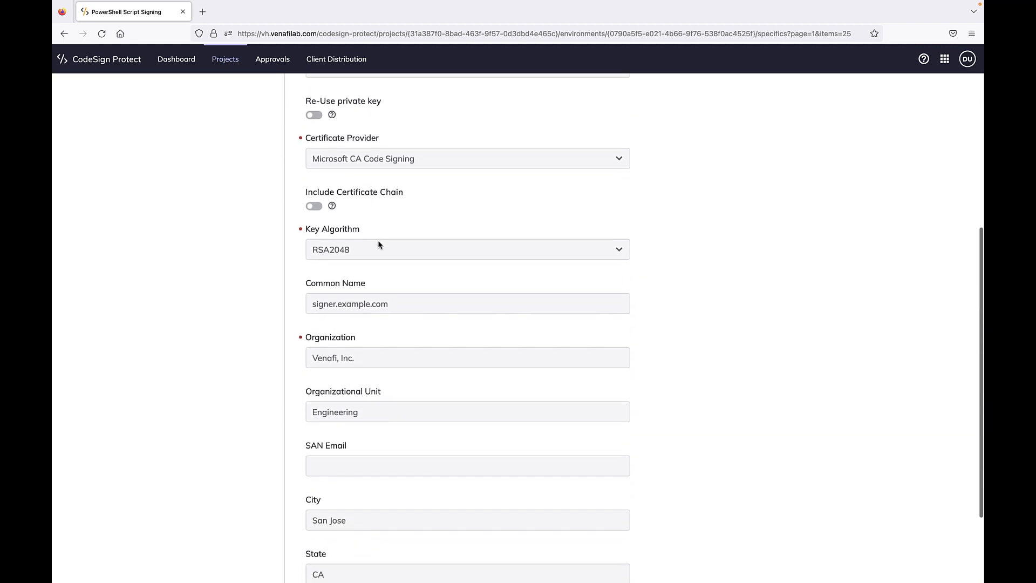
scroll(up, 3)
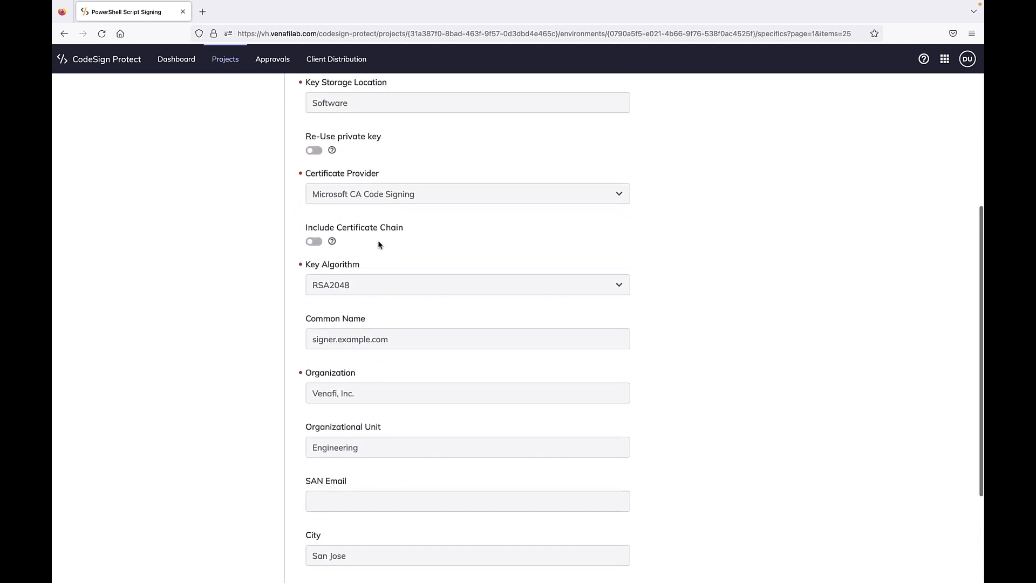
scroll(up, 3)
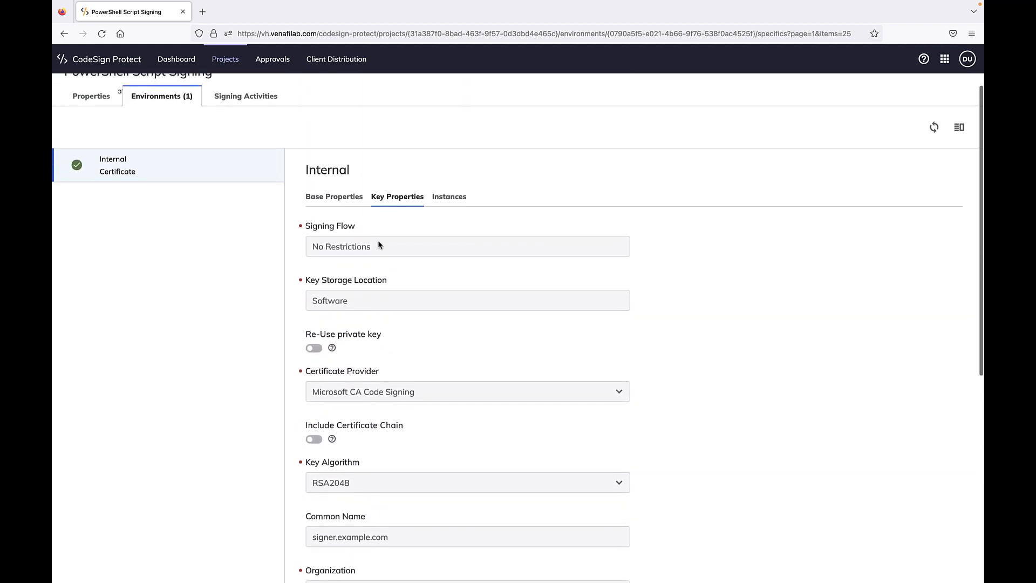
click(449, 197)
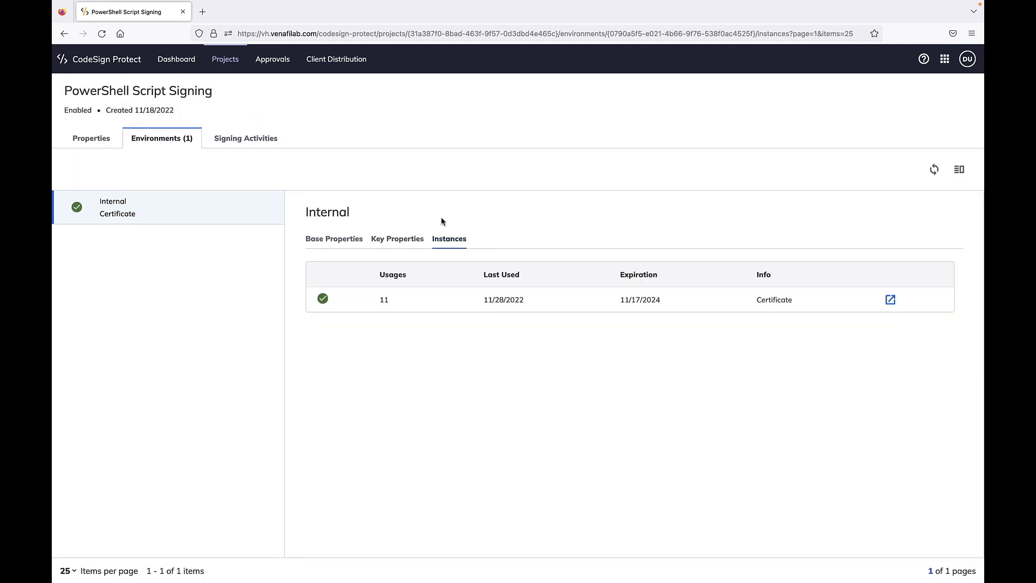
mouse_move(380, 206)
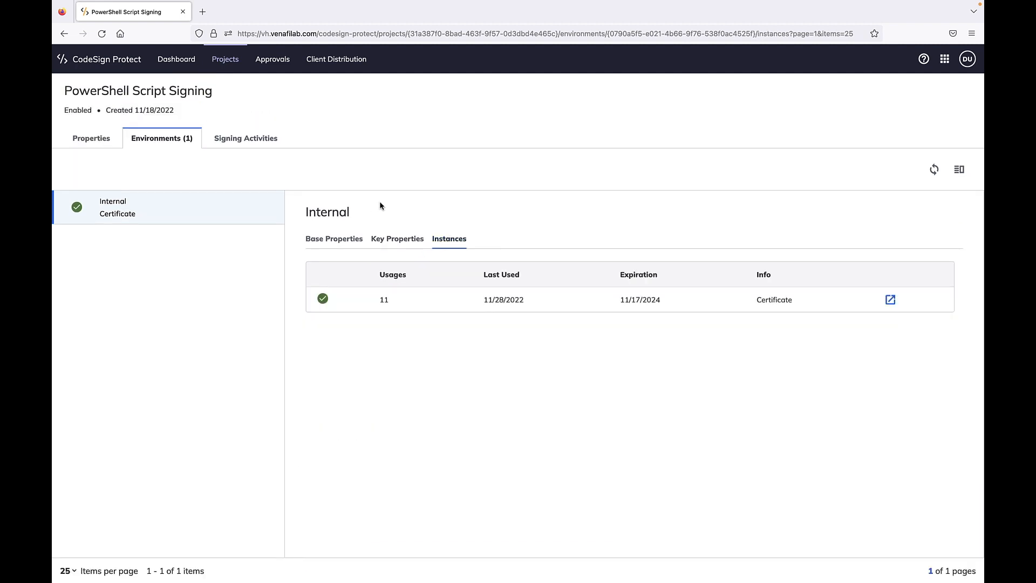
click(245, 138)
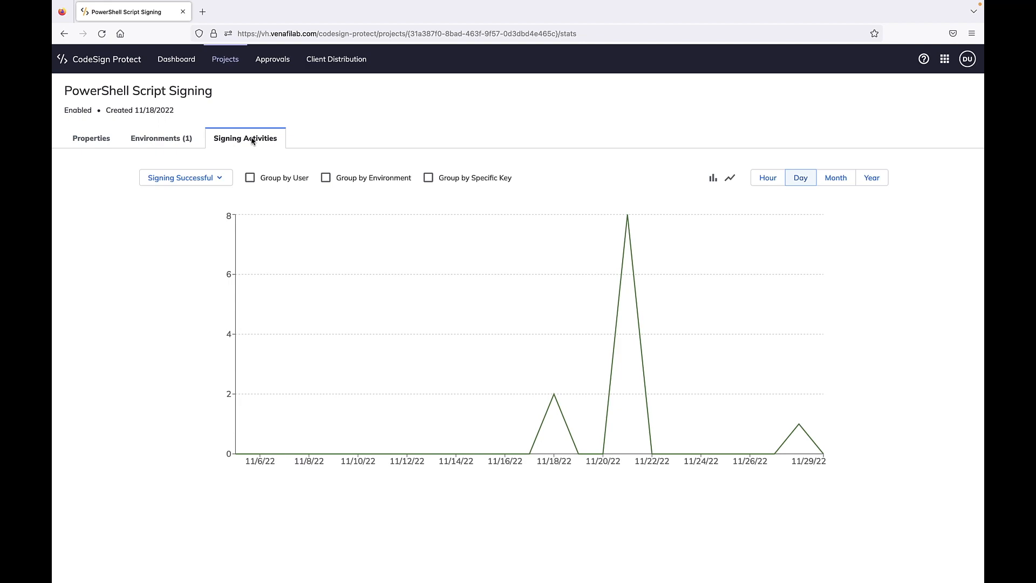
mouse_move(239, 80)
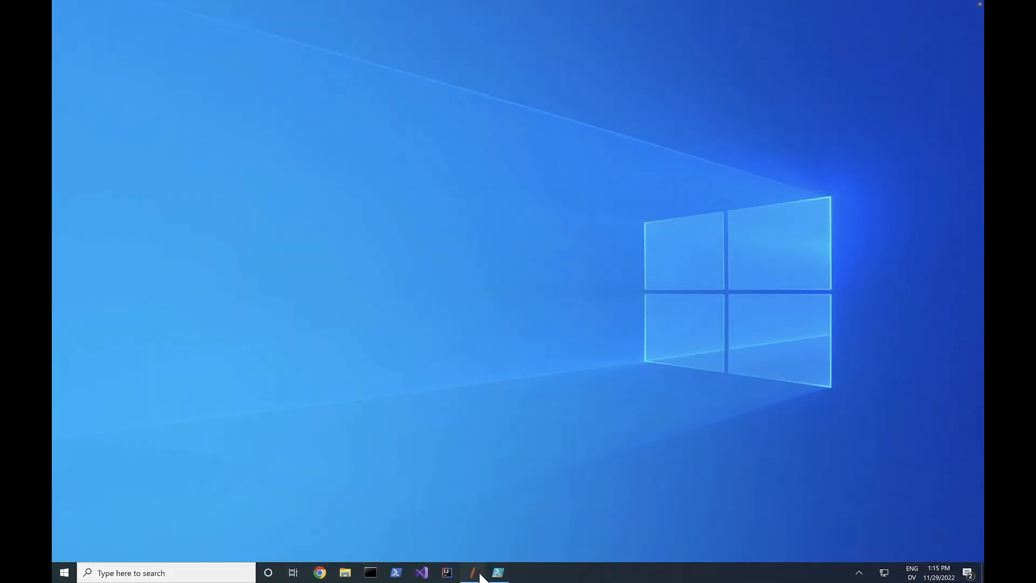
Show the Venafi CSP Configuration key list, then bring up PowerShell ISE with checkService.ps1
click(472, 573)
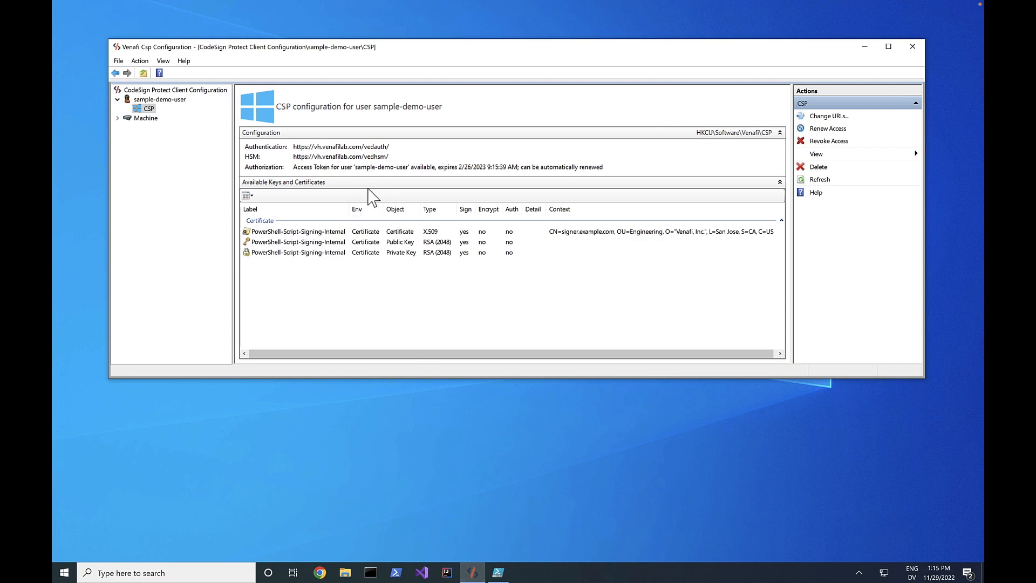
mouse_move(372, 241)
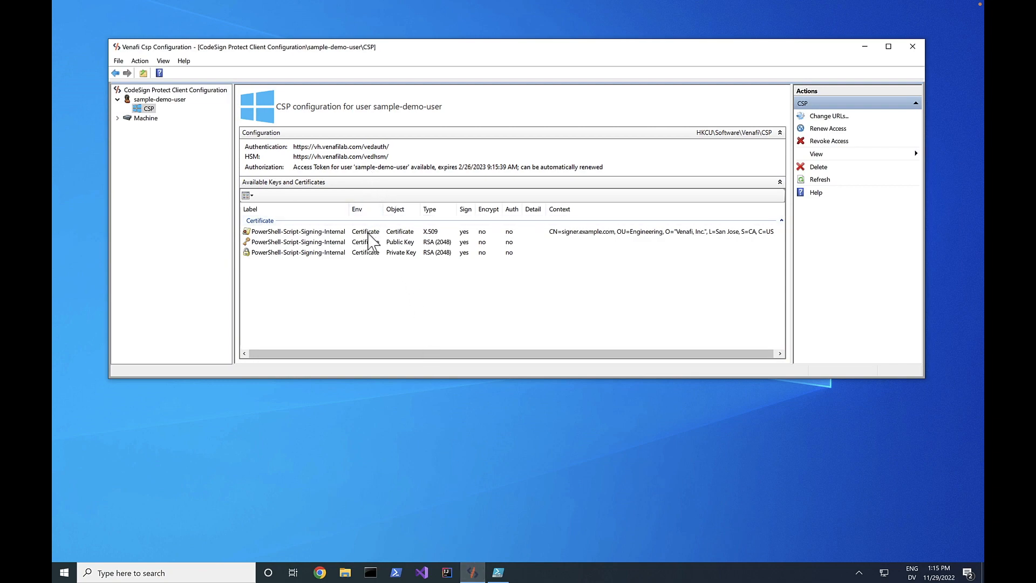
click(497, 572)
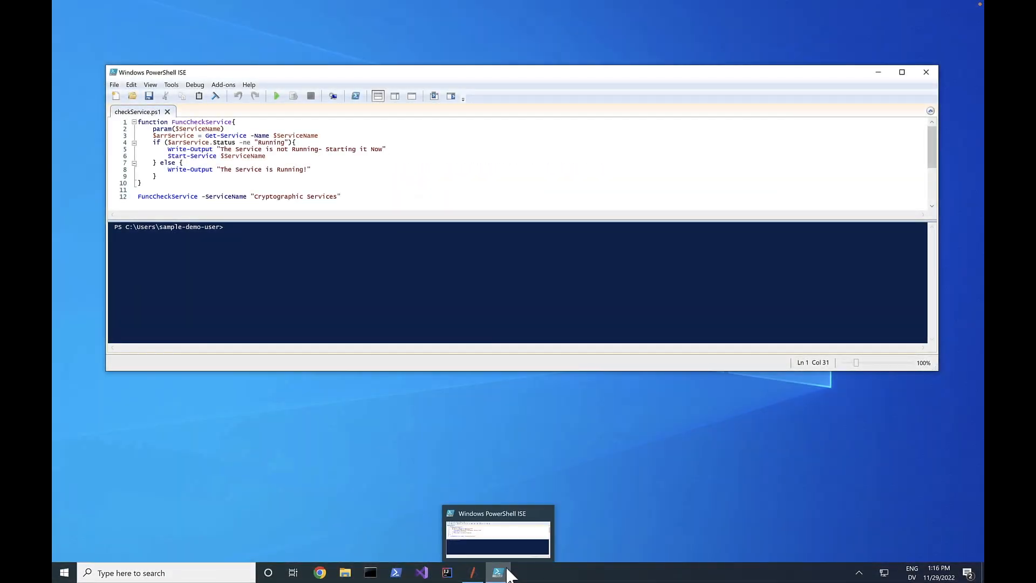
mouse_move(498, 572)
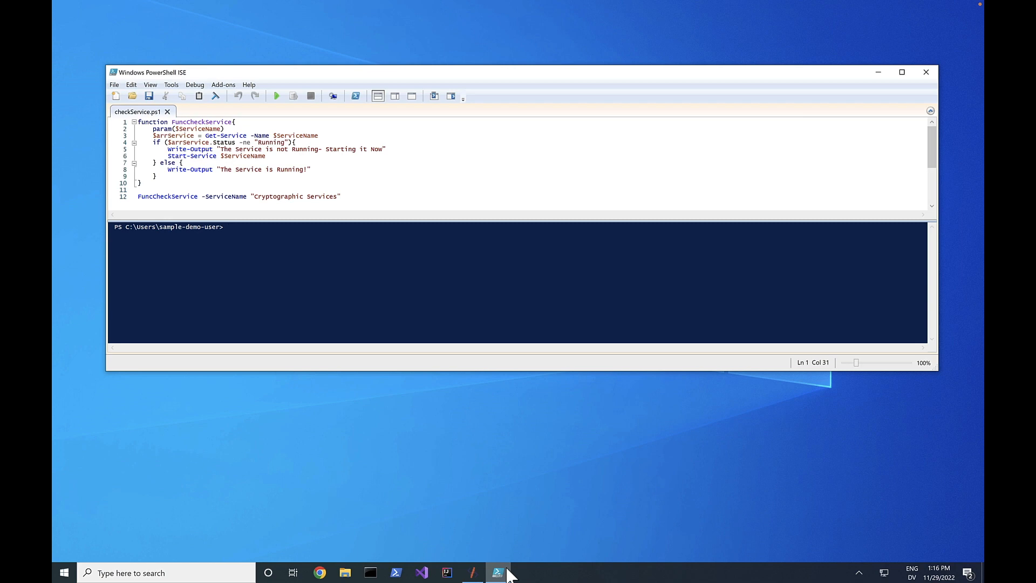
Run Get-AuthenticodeSignature on checkService.ps1, then run the script to see the signing error
text(get-auth)
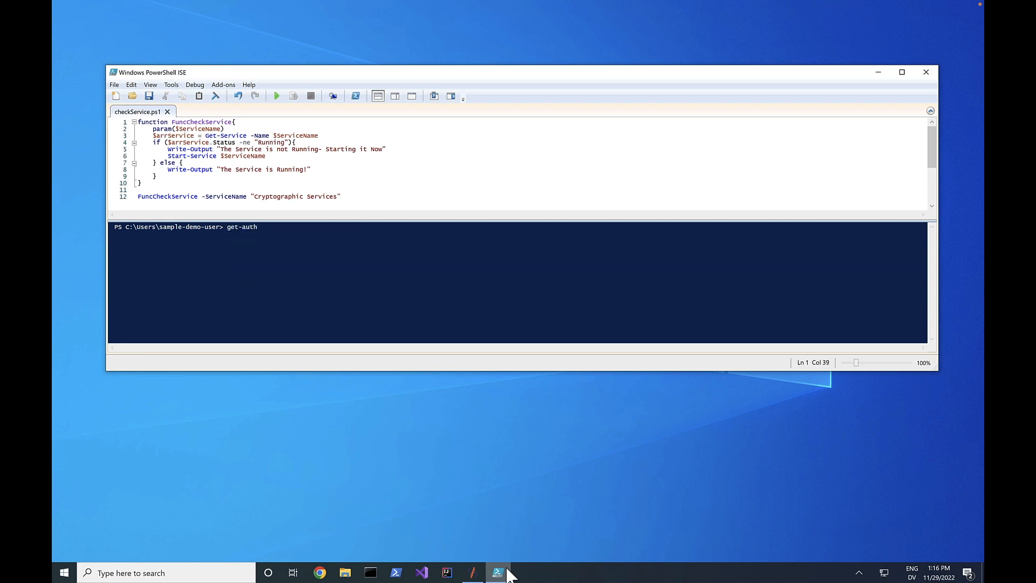
text(Get-AuthenticodeSignature .\checkService.ps1)
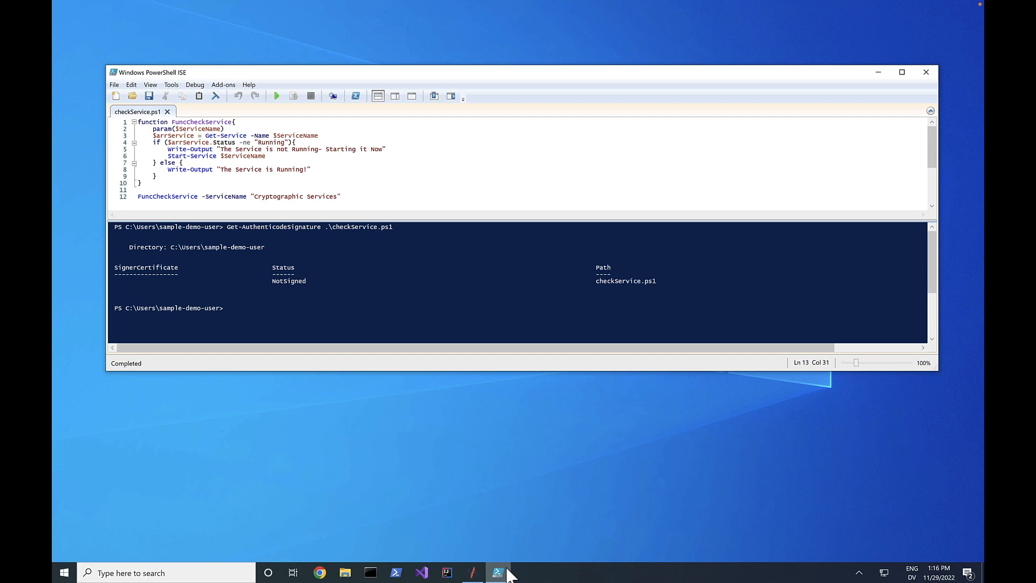
text(.\ch)
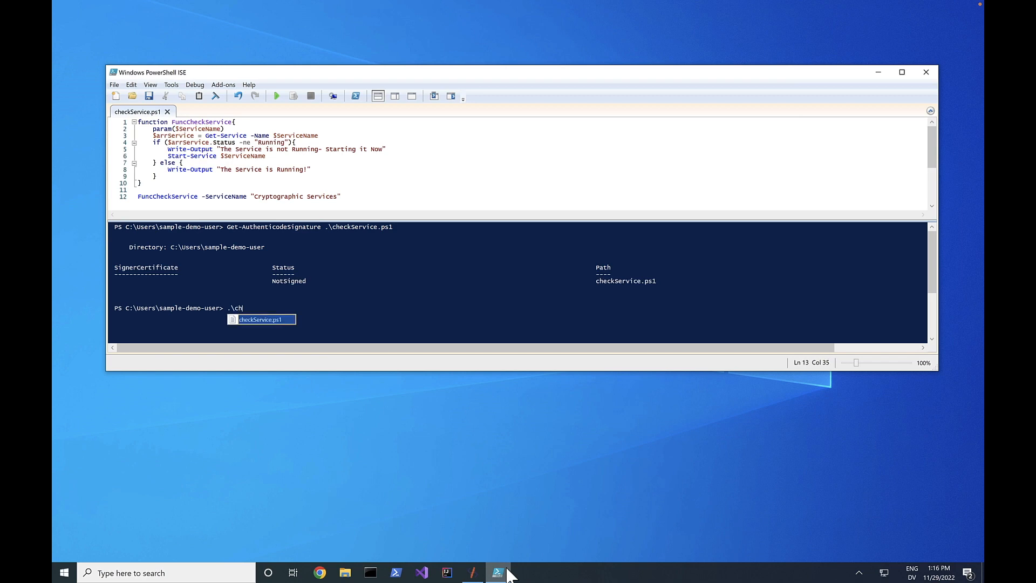
key(Return)
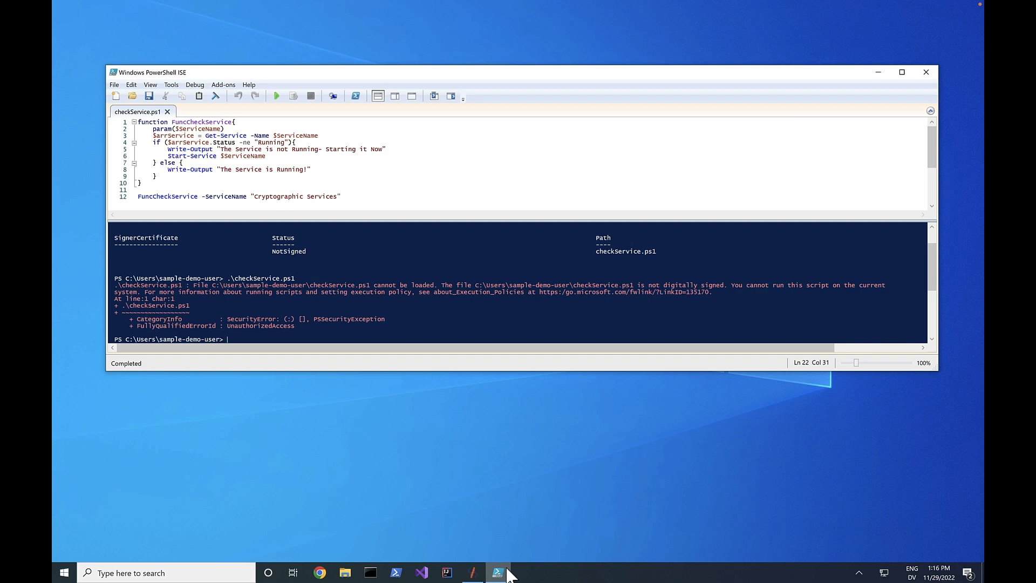
Sign checkService.ps1 via signtool with signer.example.com and DigiCert SHA256 timestamp, then check its signature
text(signtool sign /fd sha256)
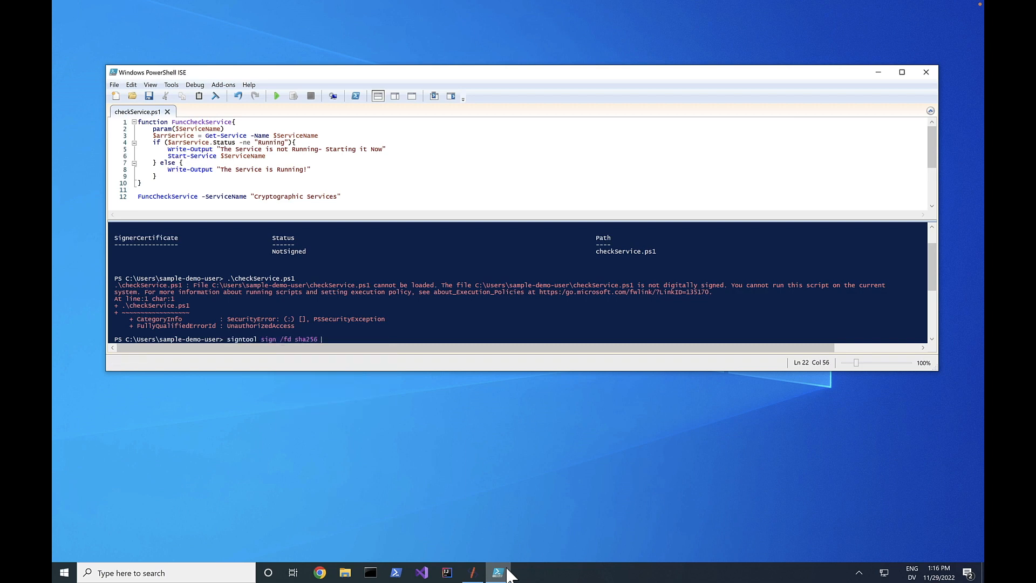
text(/n signer.example.com /t)
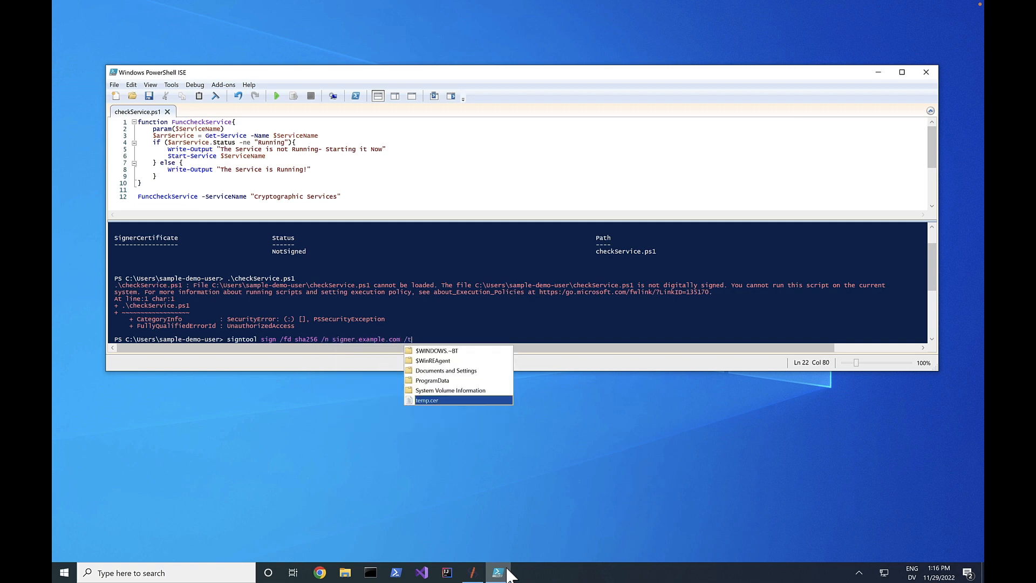
text(d sha256 /tr)
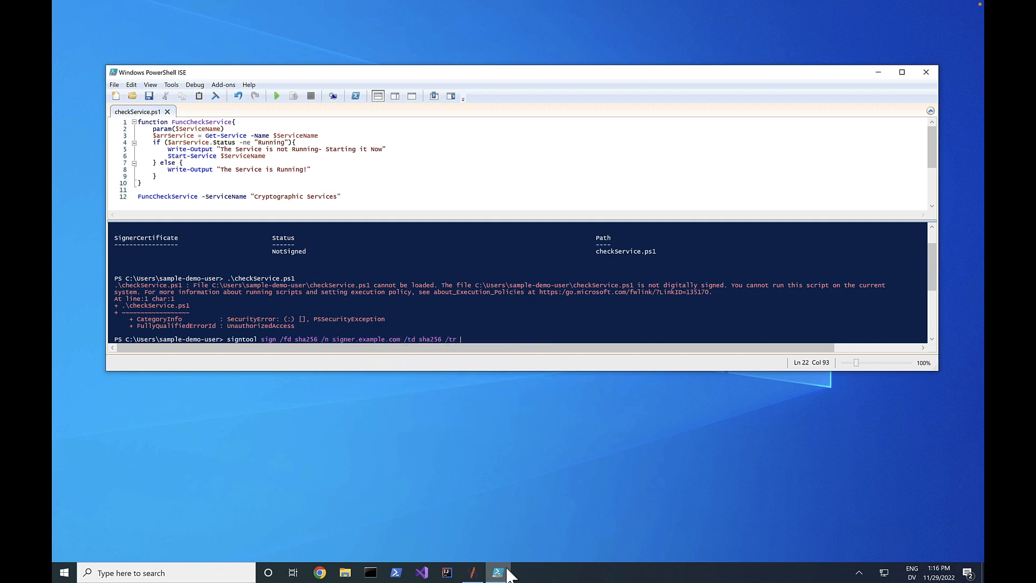
text(http://timestamp.digicert.com .\checkService.ps1)
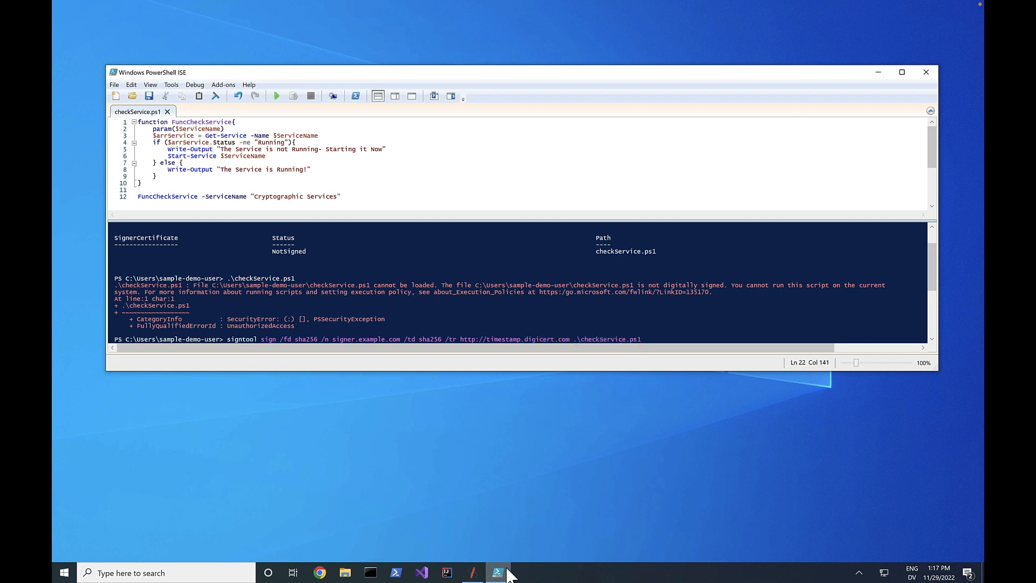
key(Return)
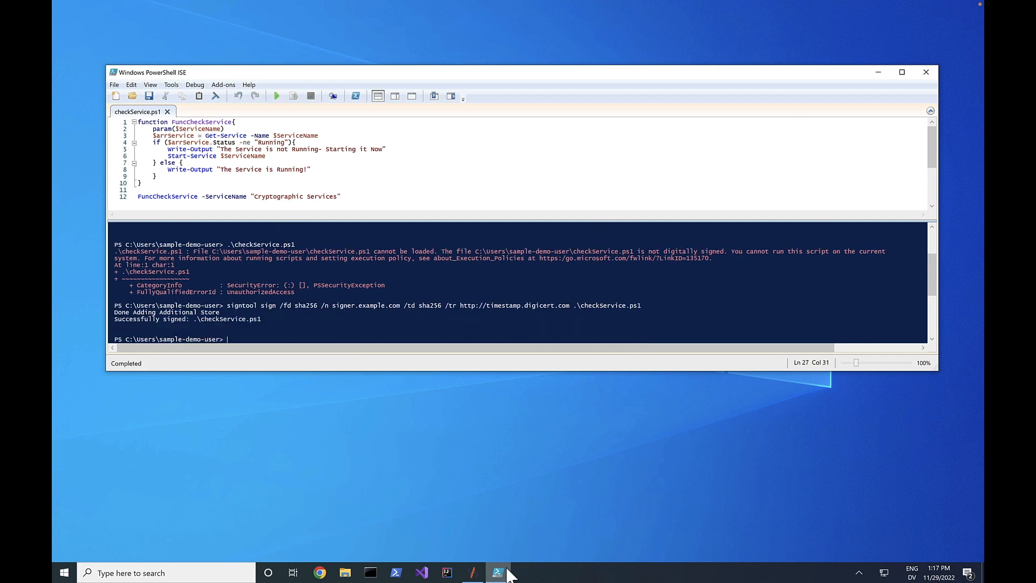
text(get-auth)
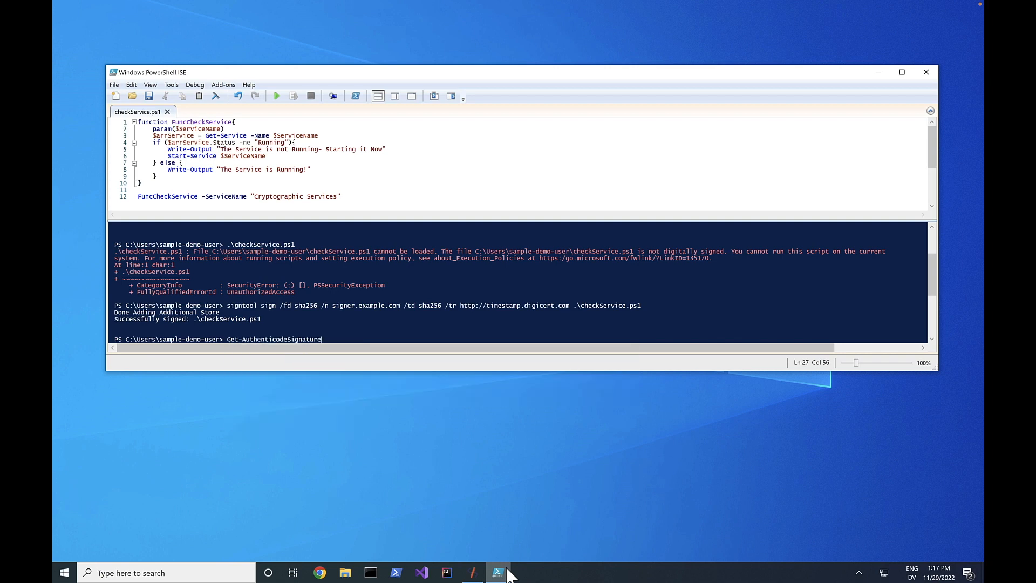
text(.\checkService.ps1)
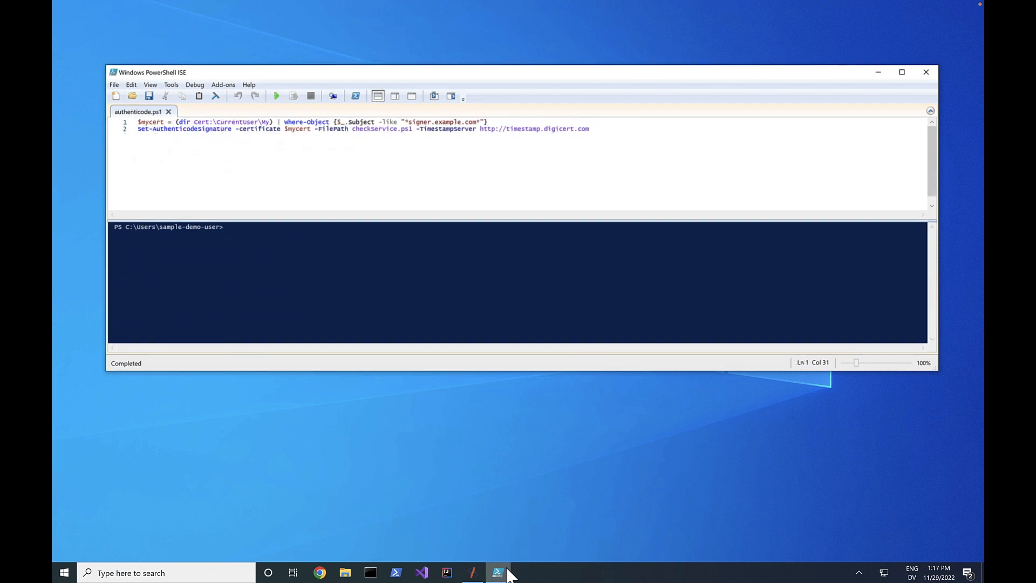
Type .\authenticode.ps1 in the console to run the Authenticode signing script
text(.\authenticode.ps1)
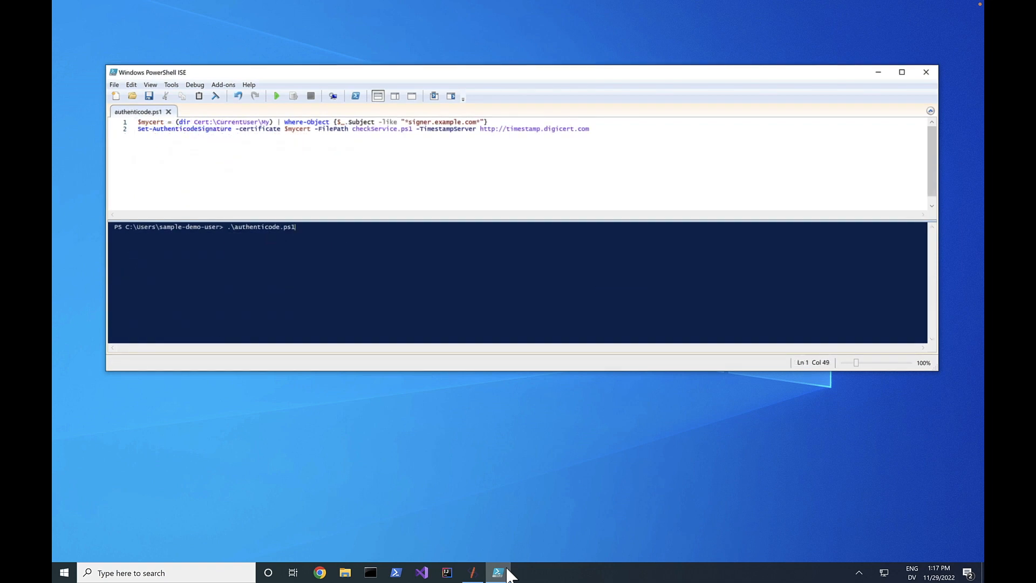